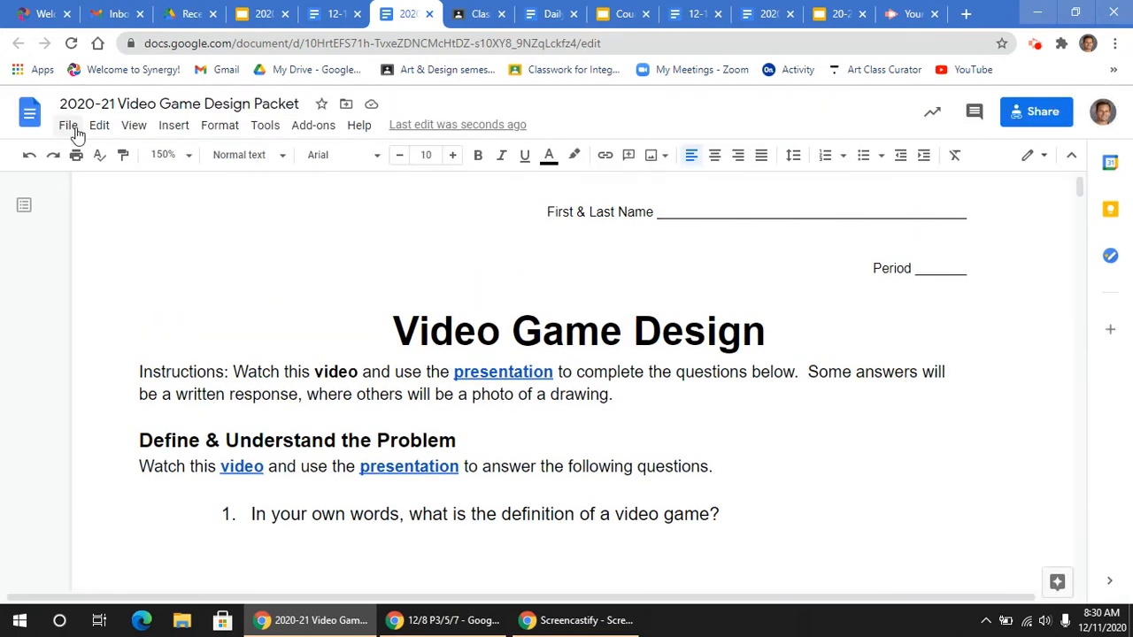
Step: Look through the File options for copying the doc, then dismiss them without copying
left_click(68, 124)
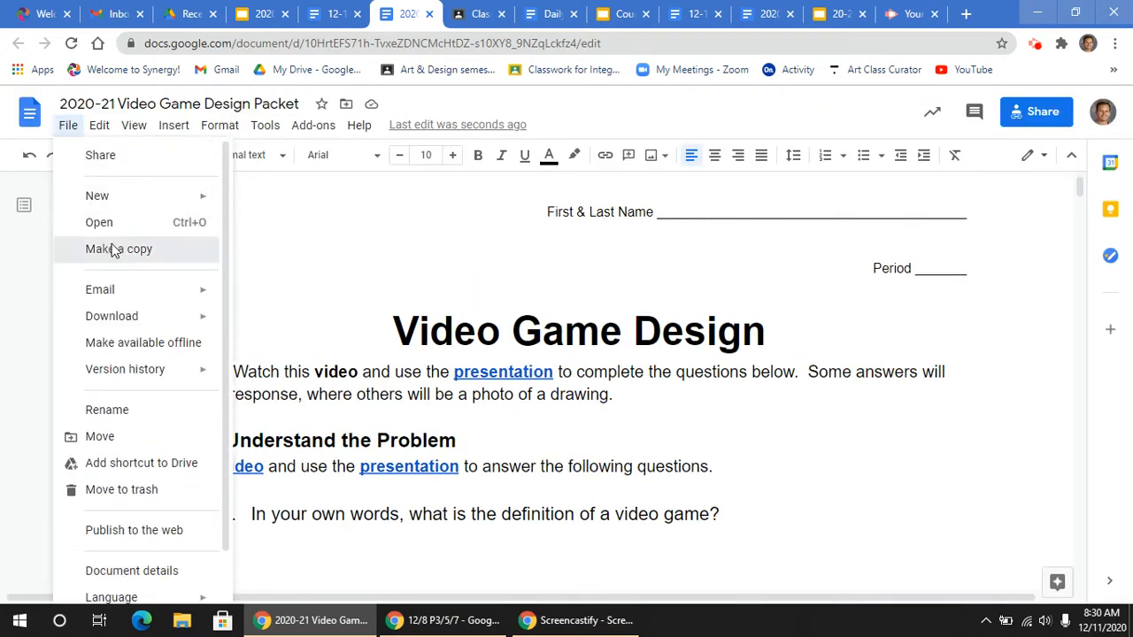
left_click(119, 248)
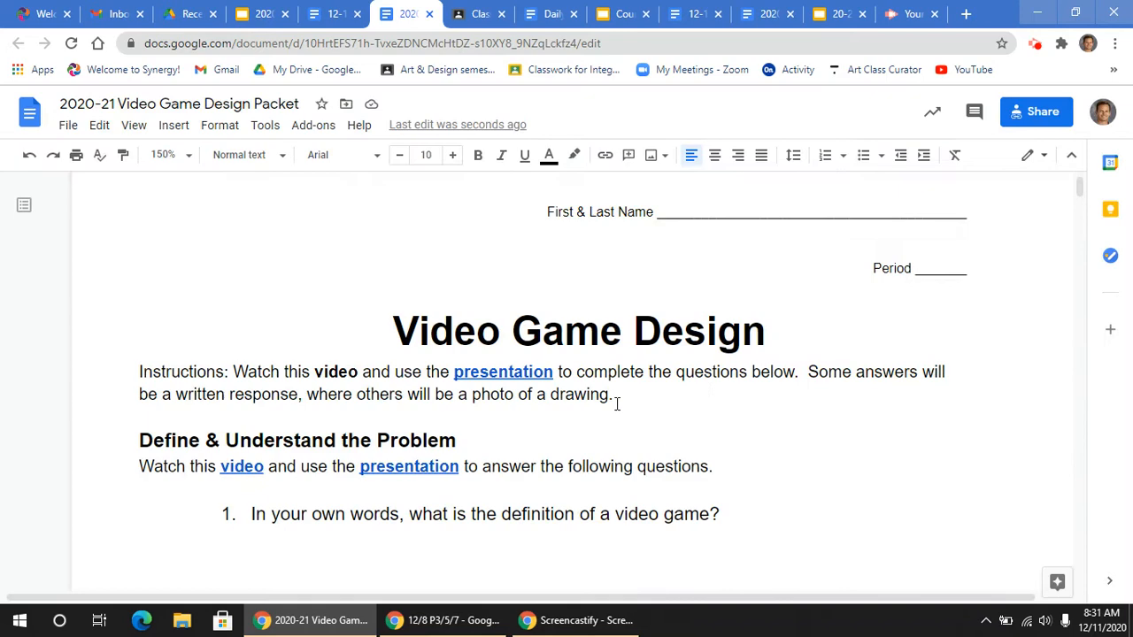
scroll("down", 3)
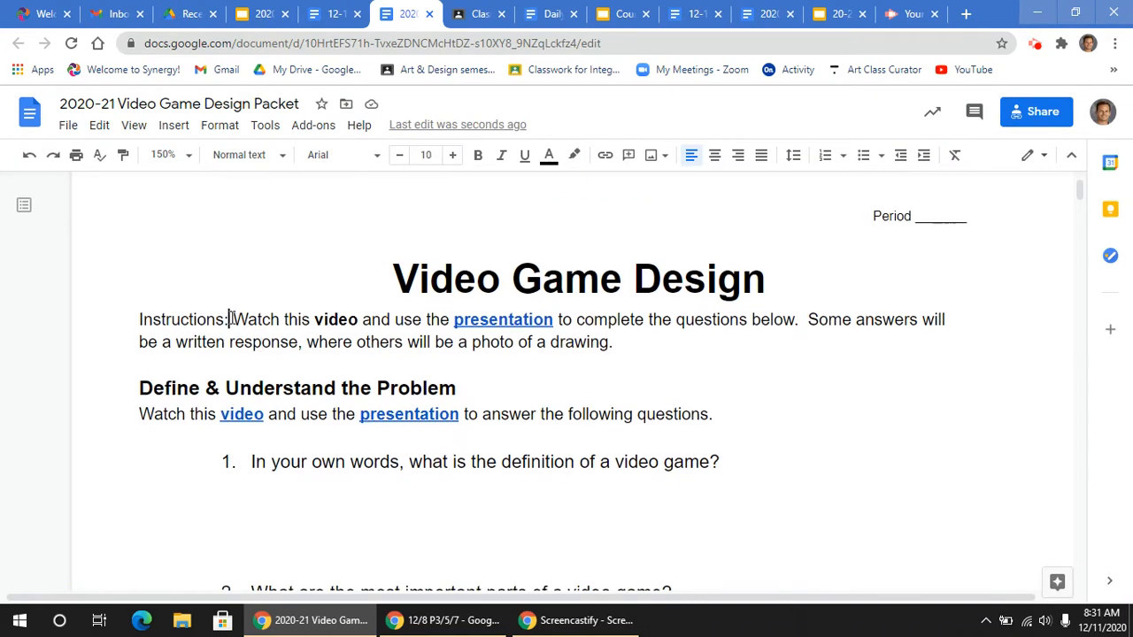
double_click(336, 320)
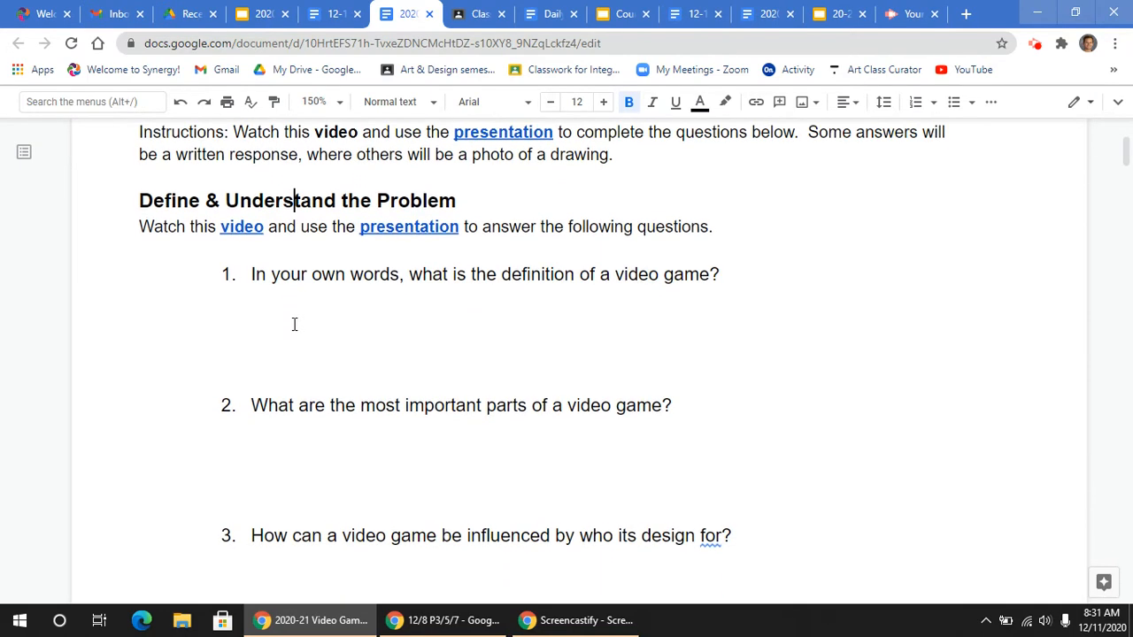
Step: Browse the packet's opening pages, selecting text in a few spots
scroll("up", 3)
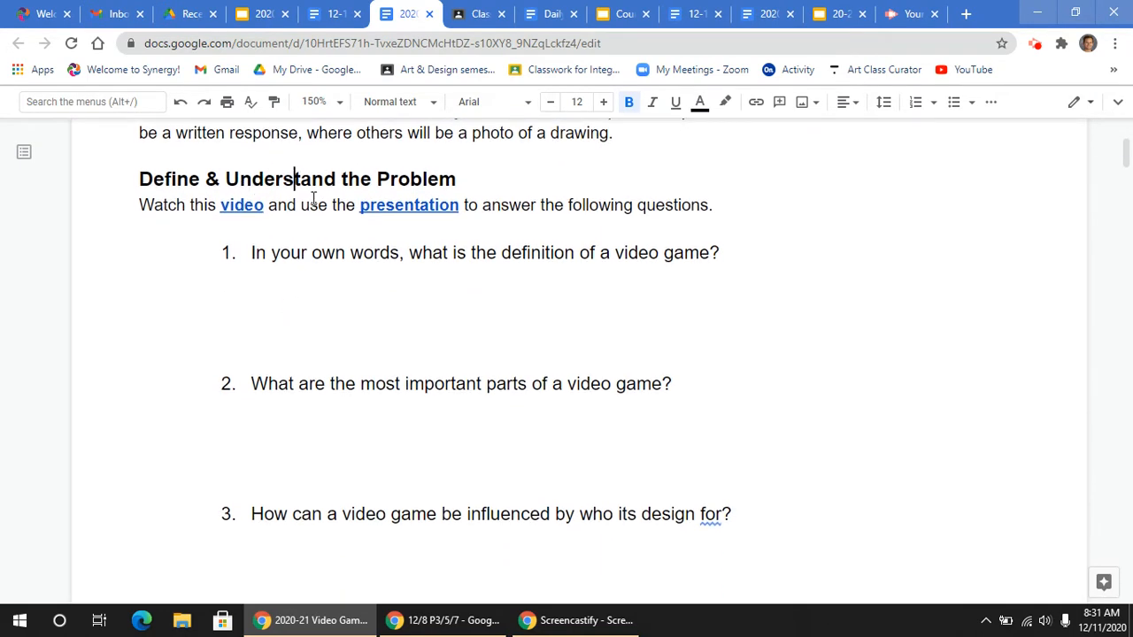
left_click(240, 204)
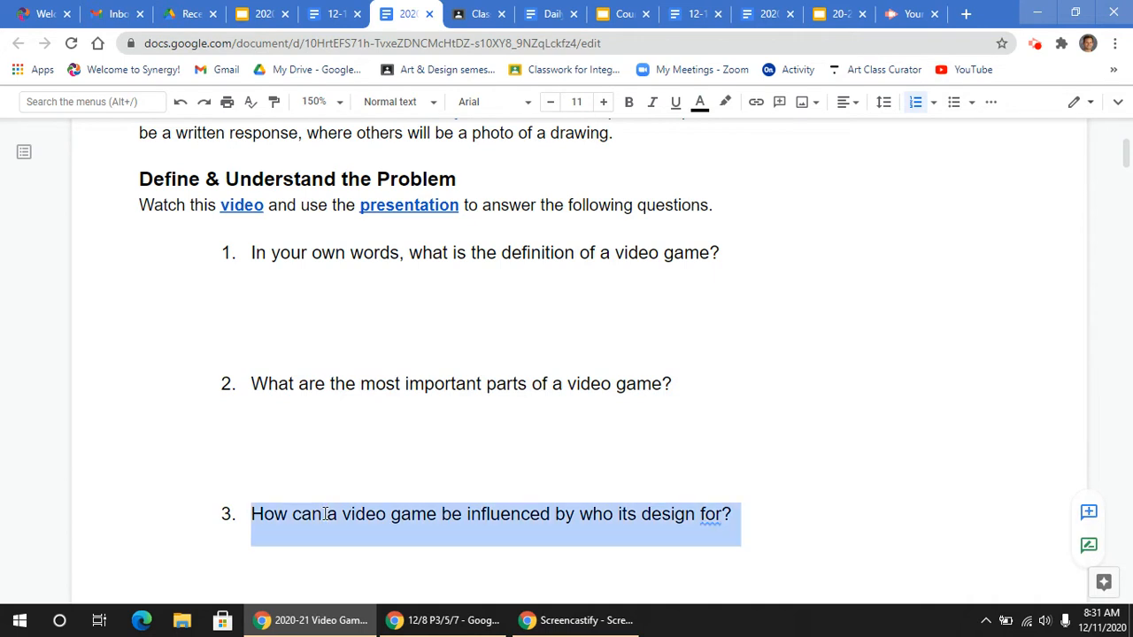
left_click(239, 299)
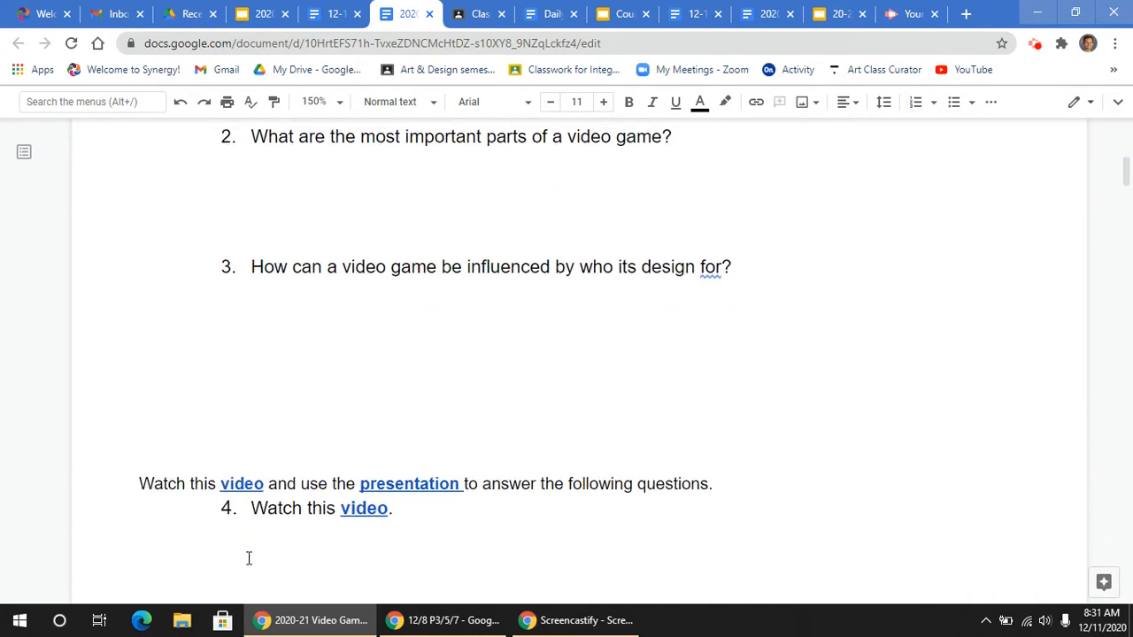
scroll("down", 3)
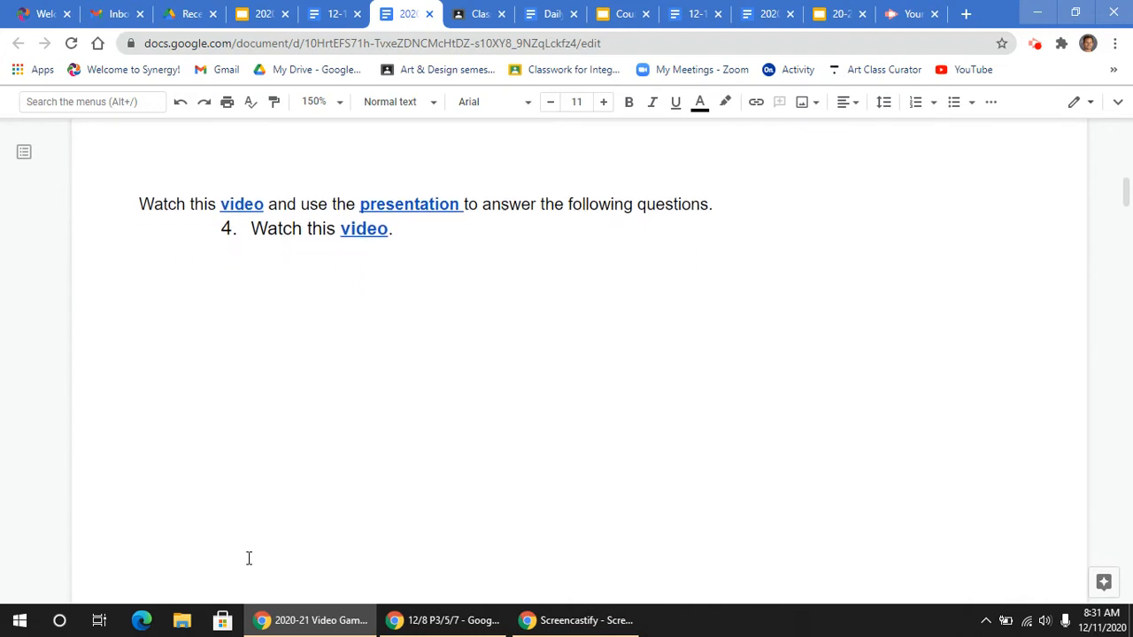
left_click(241, 204)
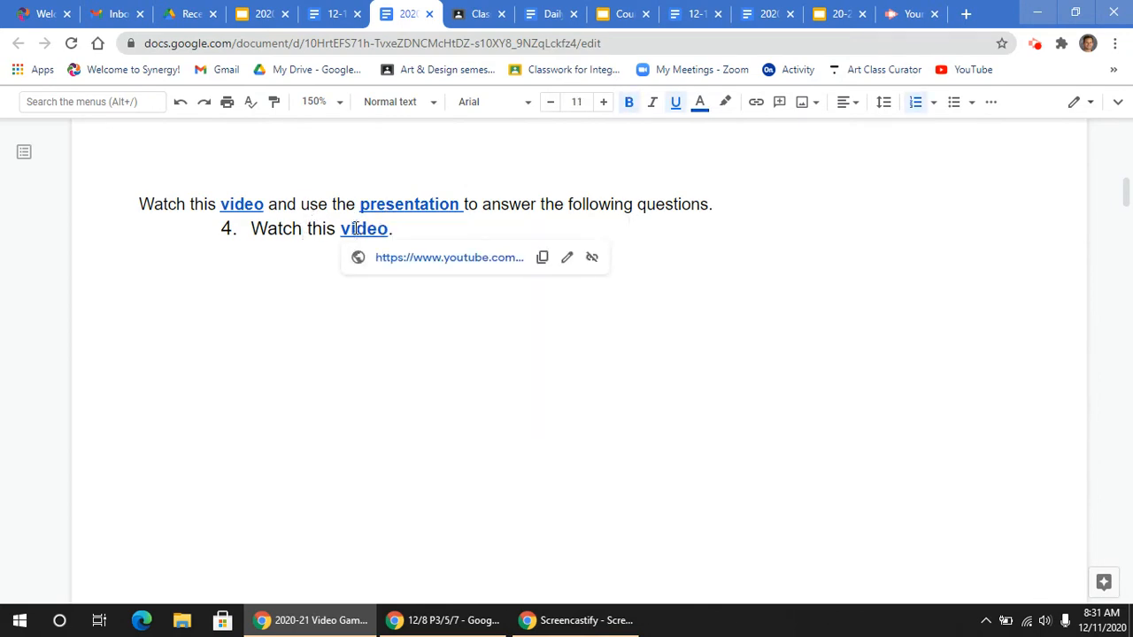
scroll("down", 3)
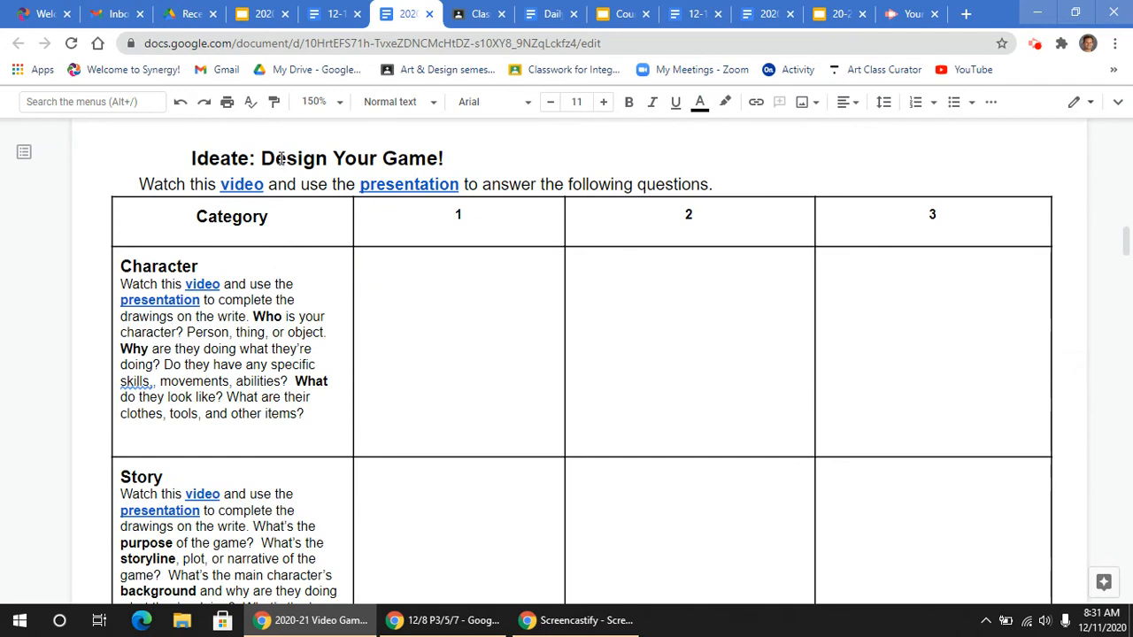
triple_click(316, 158)
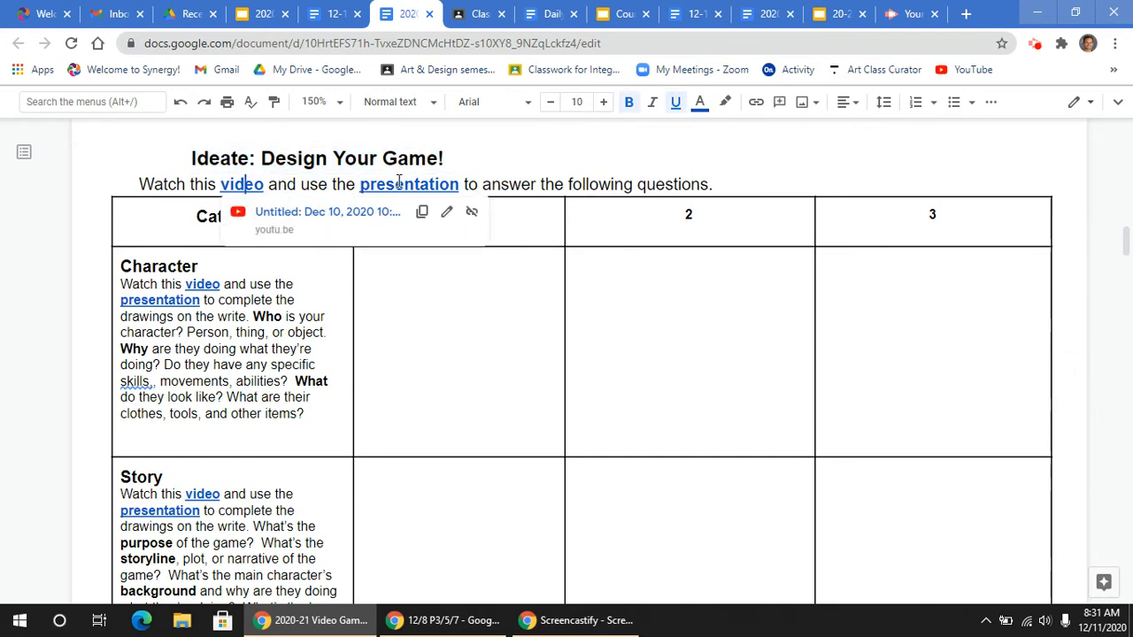
Step: Place the insertion point in the first Character drawing cell and scroll around it
left_click(458, 352)
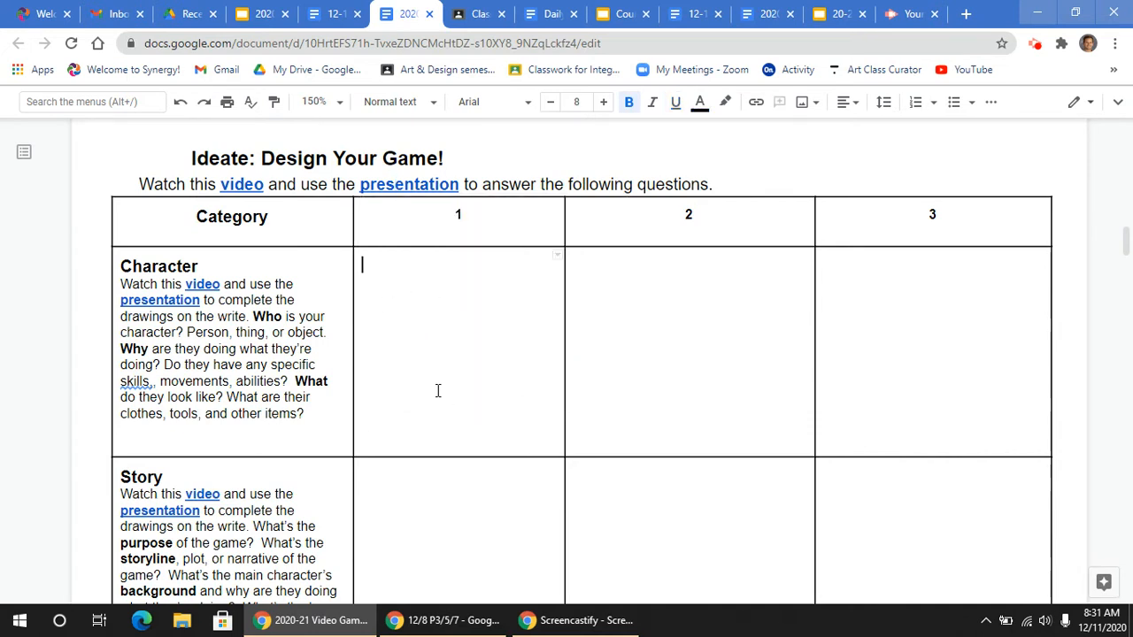
mouse_move(570, 322)
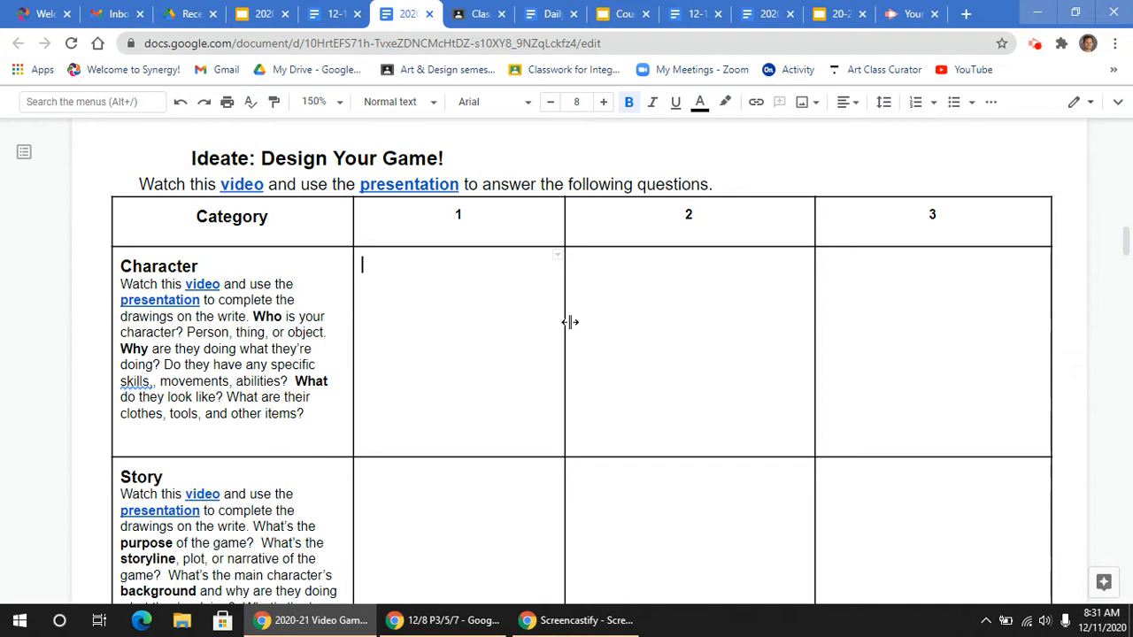
mouse_move(541, 302)
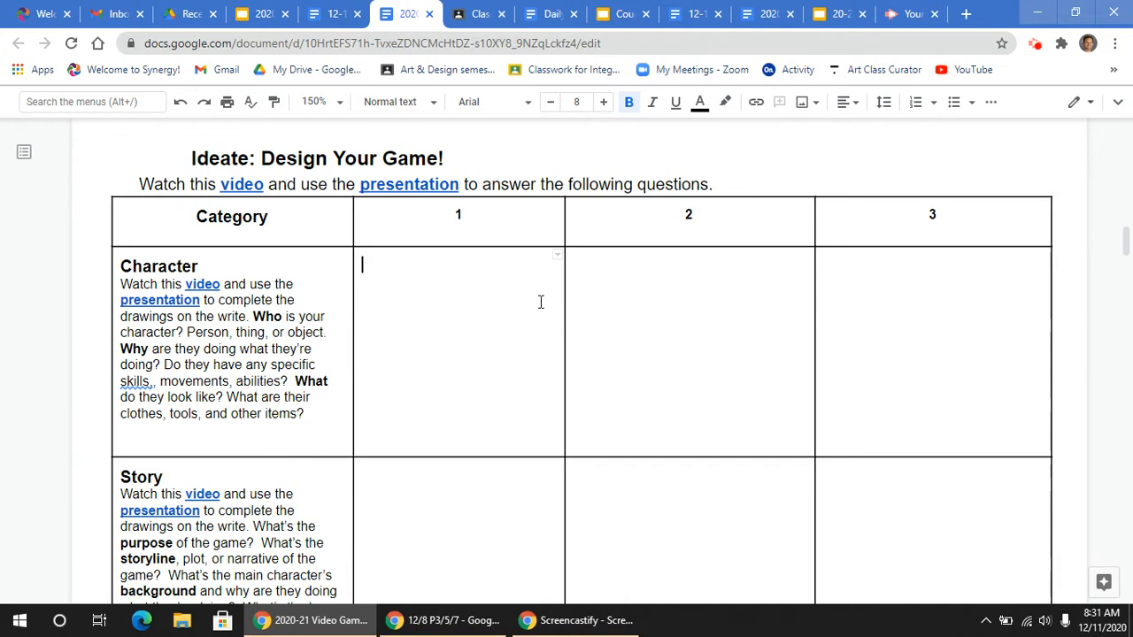
mouse_move(937, 338)
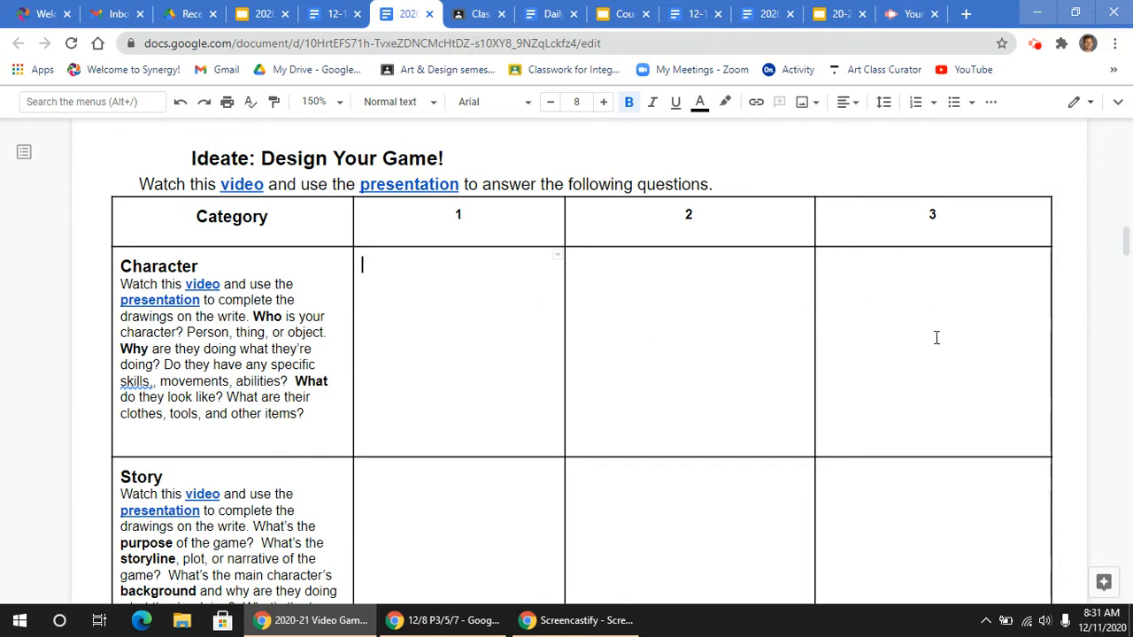
mouse_move(967, 341)
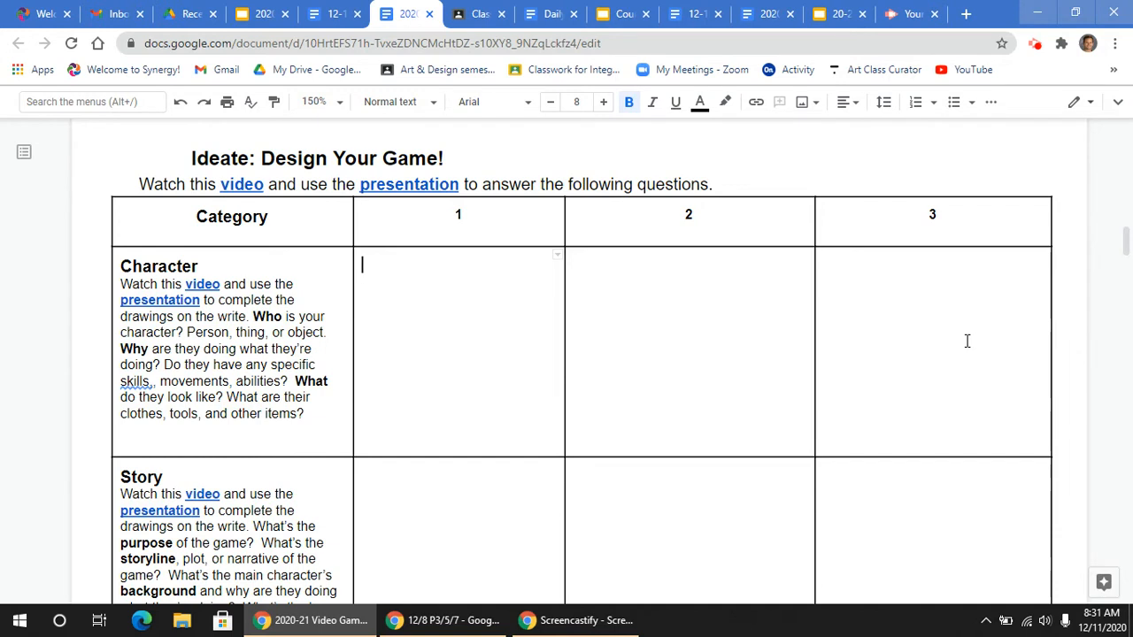
mouse_move(217, 279)
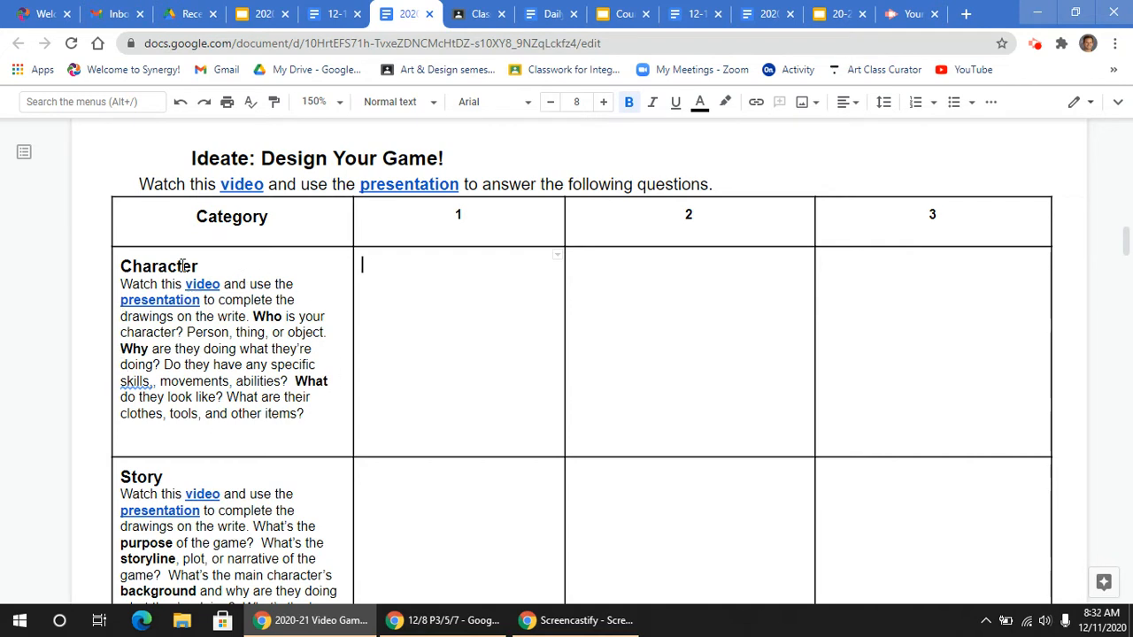
mouse_move(175, 429)
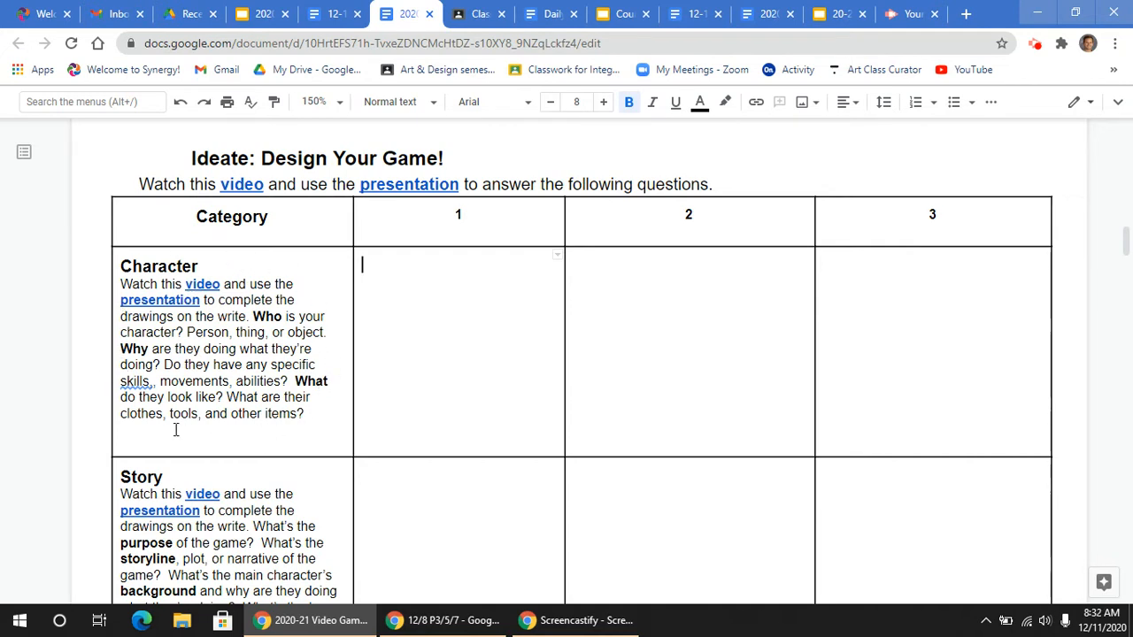
mouse_move(270, 275)
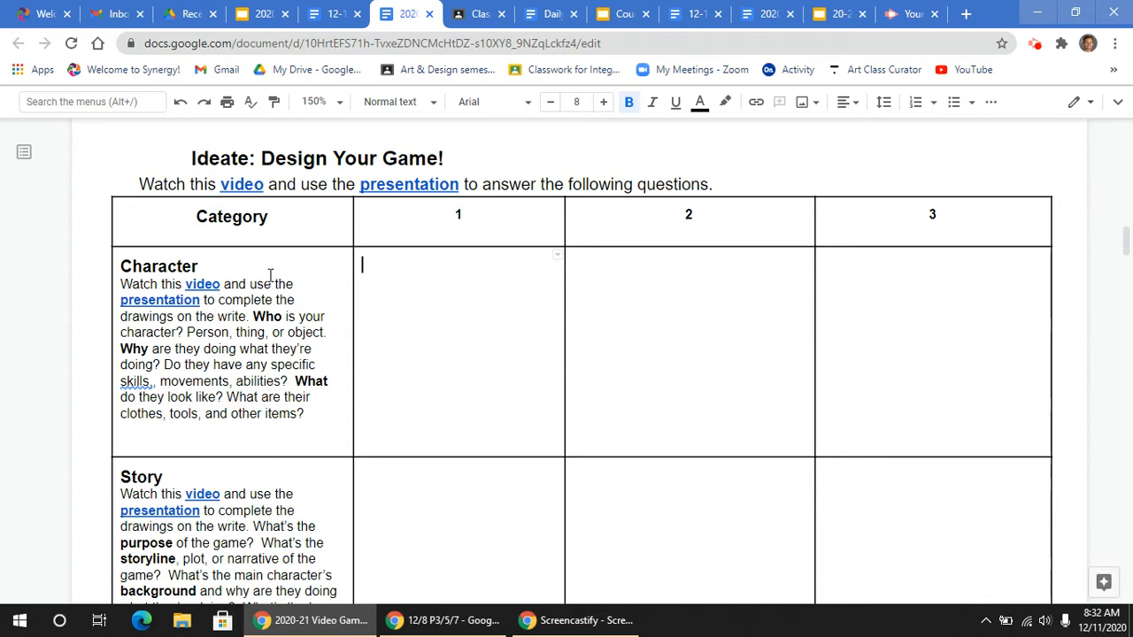
scroll("down", 3)
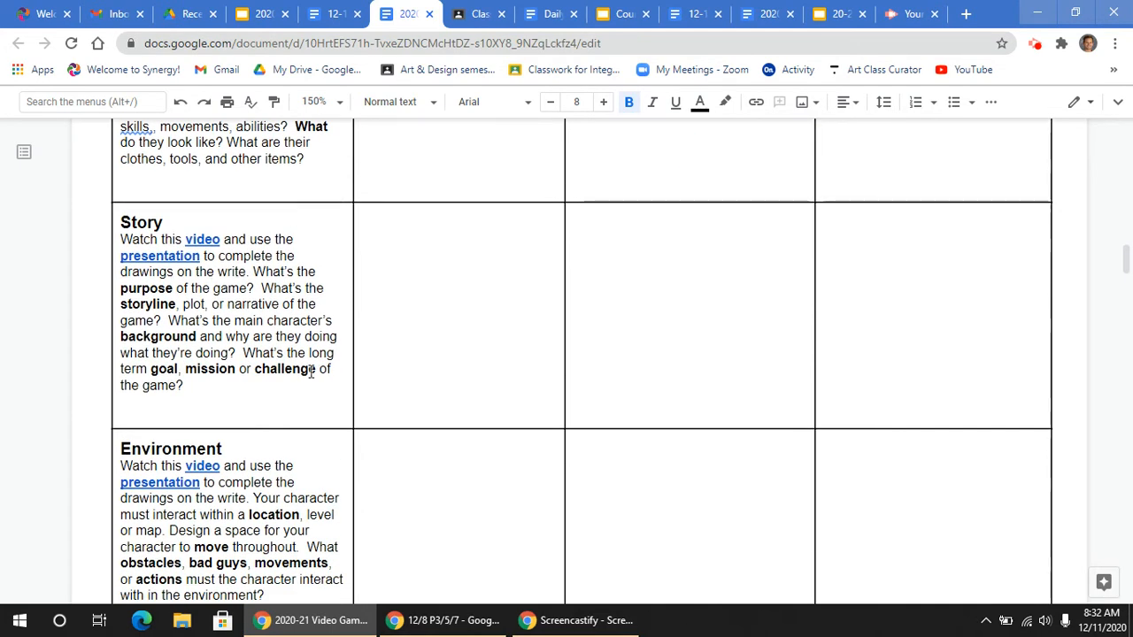
scroll("down", 3)
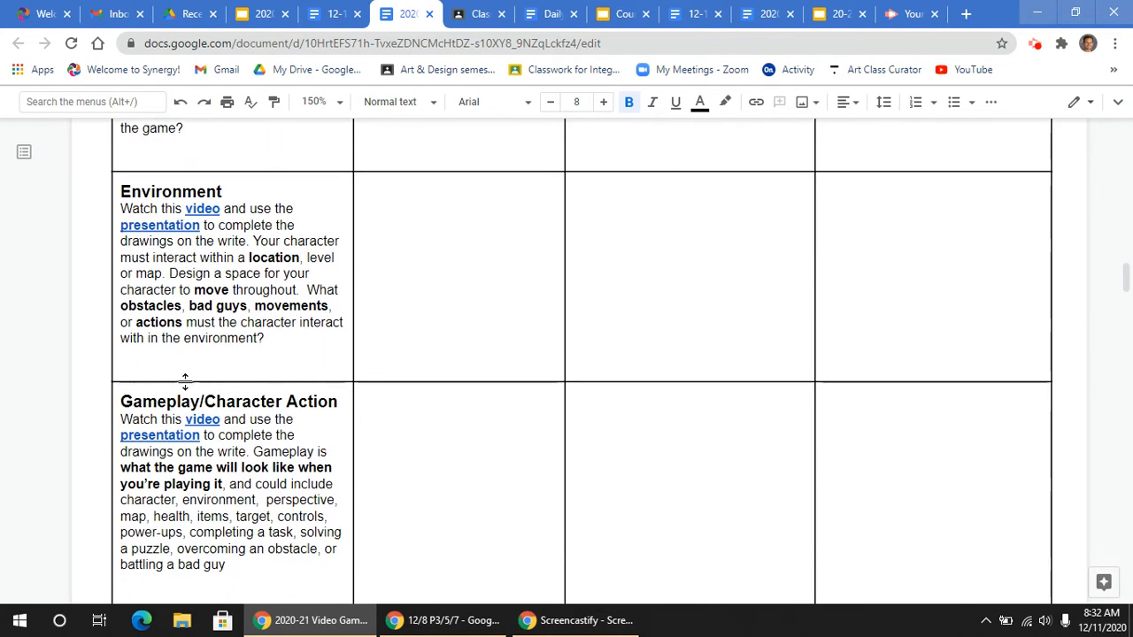
scroll("down", 3)
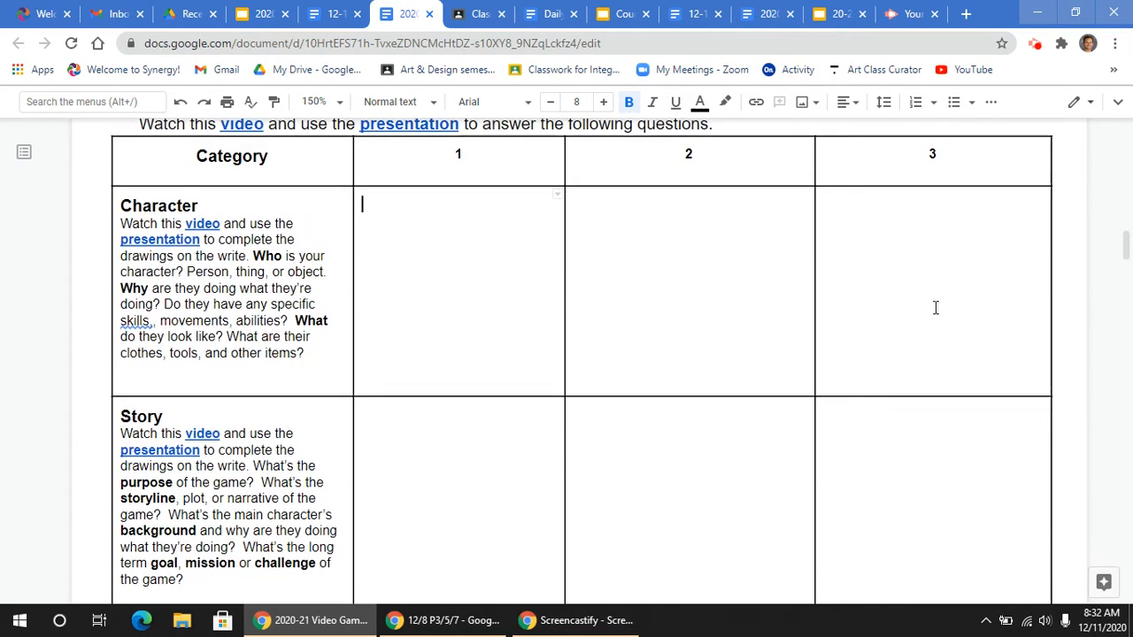
scroll("up", 3)
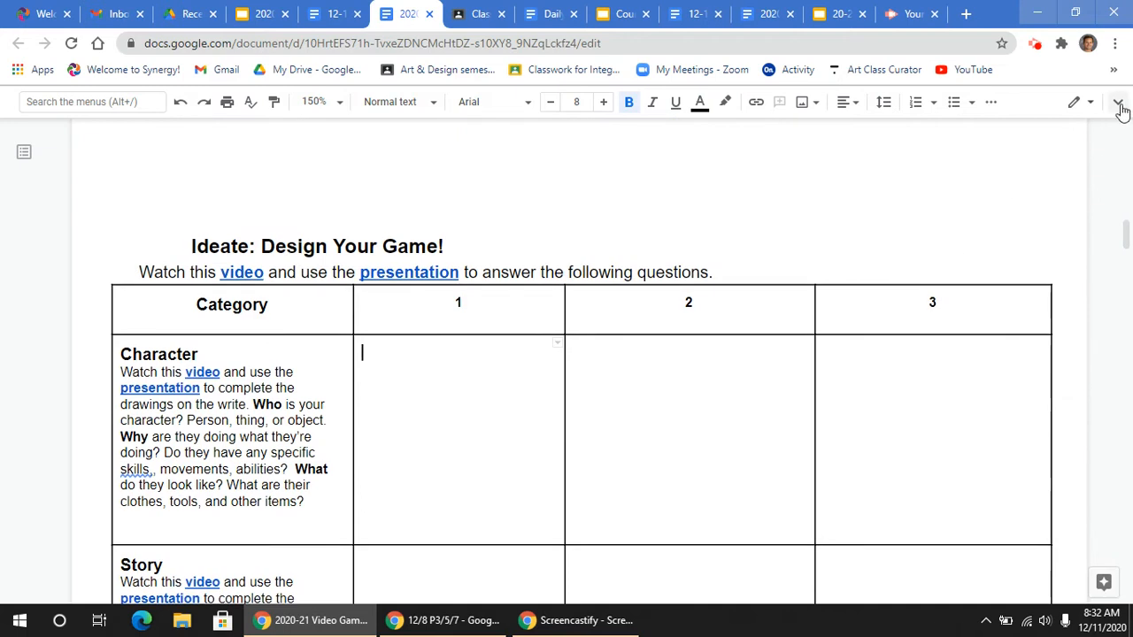
Step: From the Character cell, preview the Insert menu, then bring Prototype Sketches into view
left_click(1119, 104)
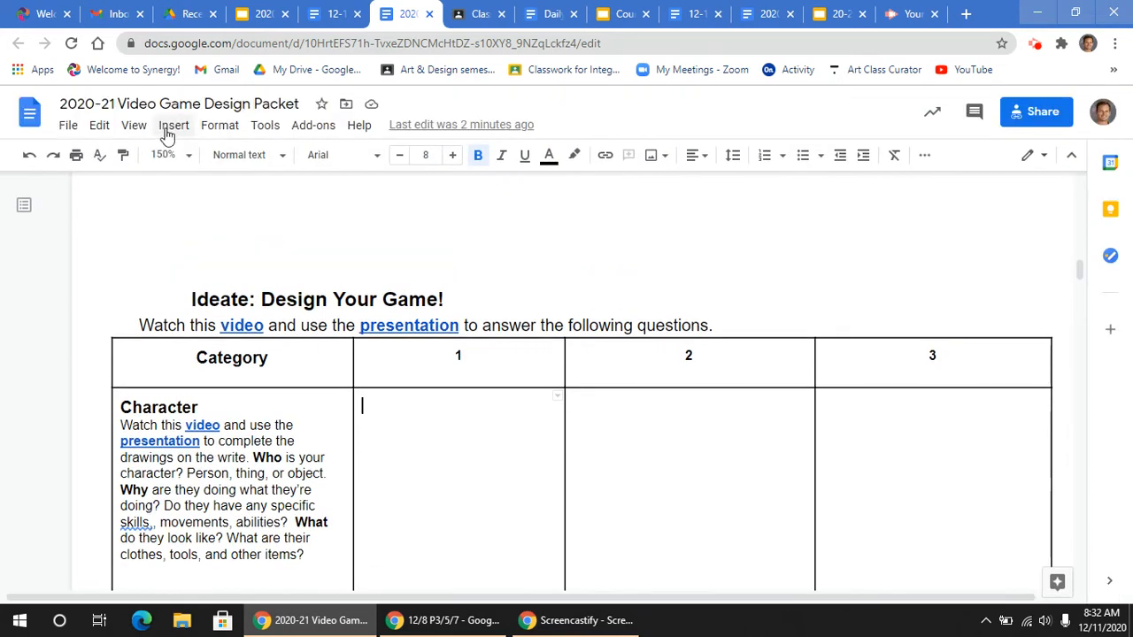
left_click(173, 124)
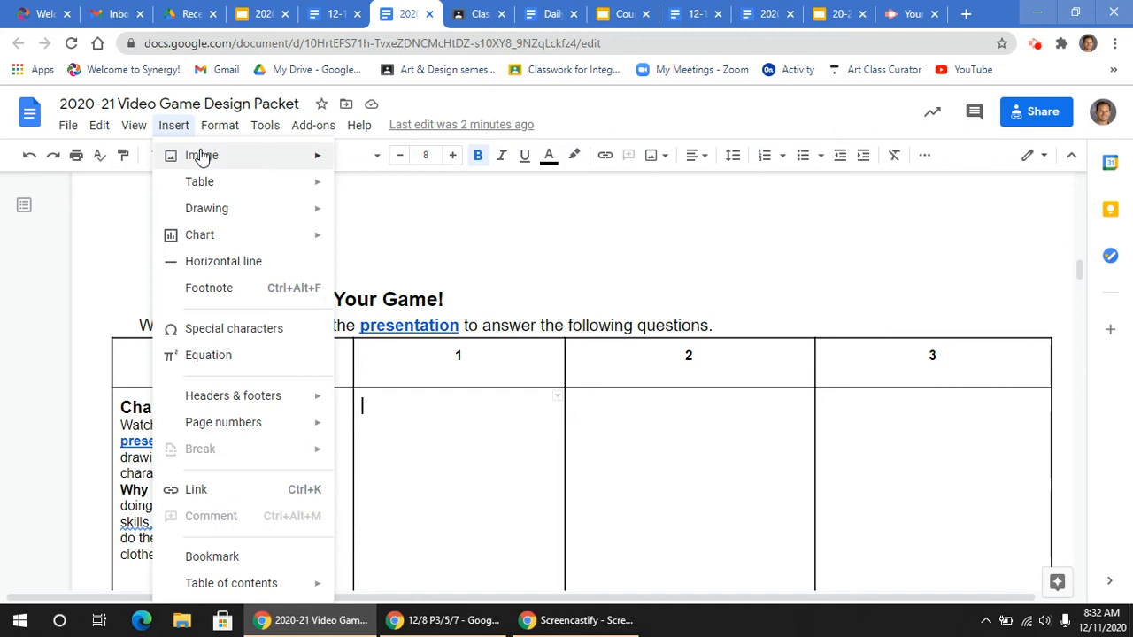
left_click(202, 155)
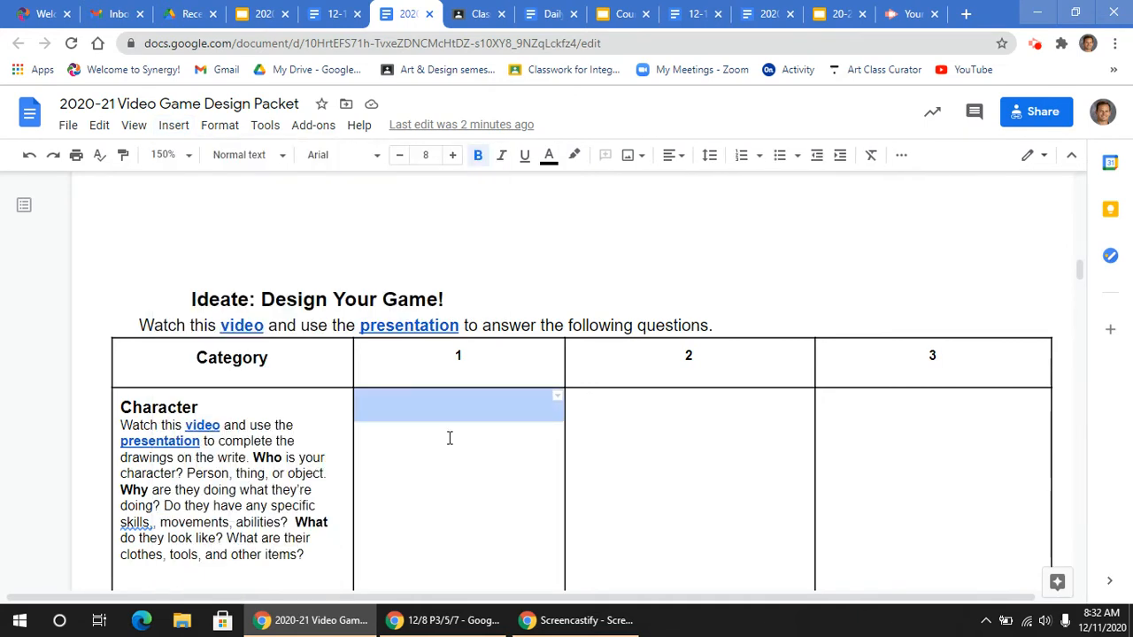
scroll("down", 3)
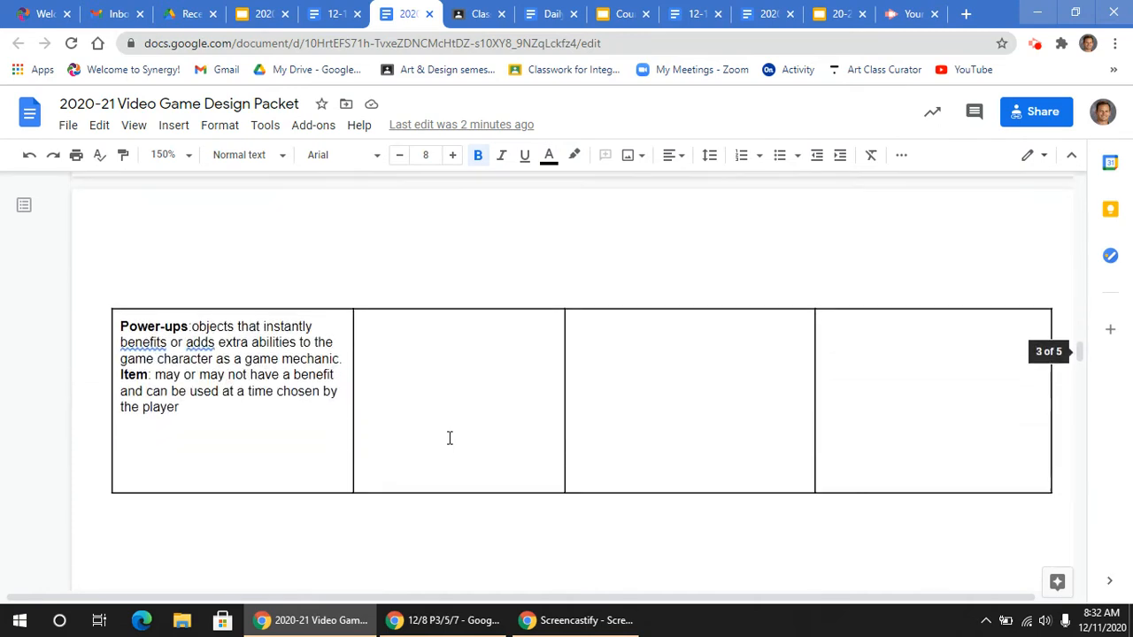
scroll("down", 3)
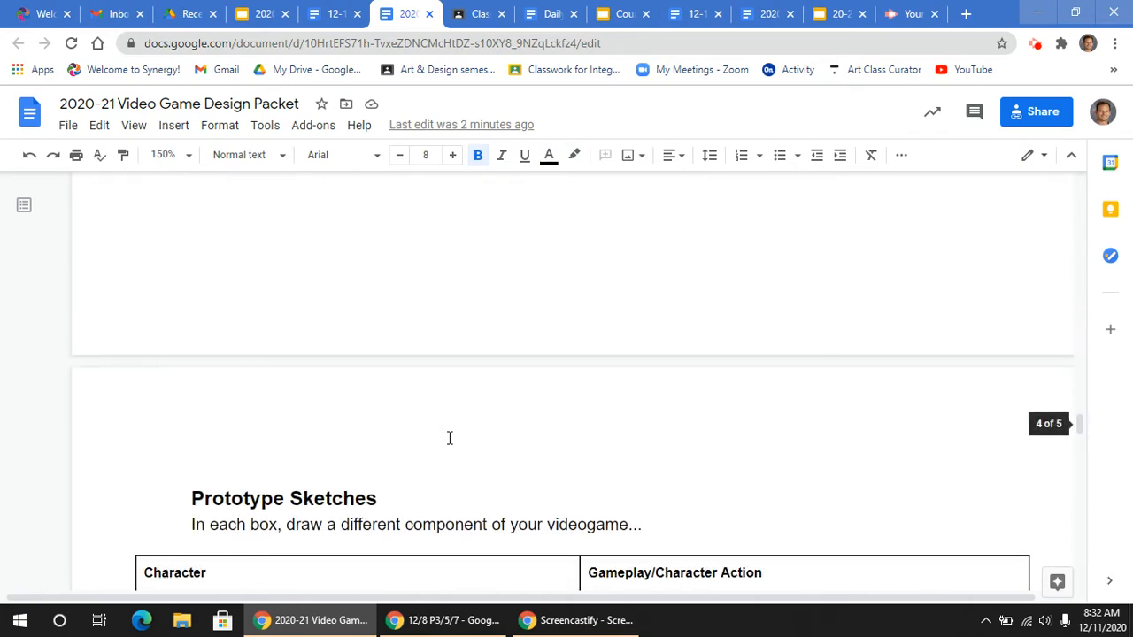
Step: Scroll past Feedback Questions and Revised Prototype Sketches to the Classroom turn-in note
scroll("down", 3)
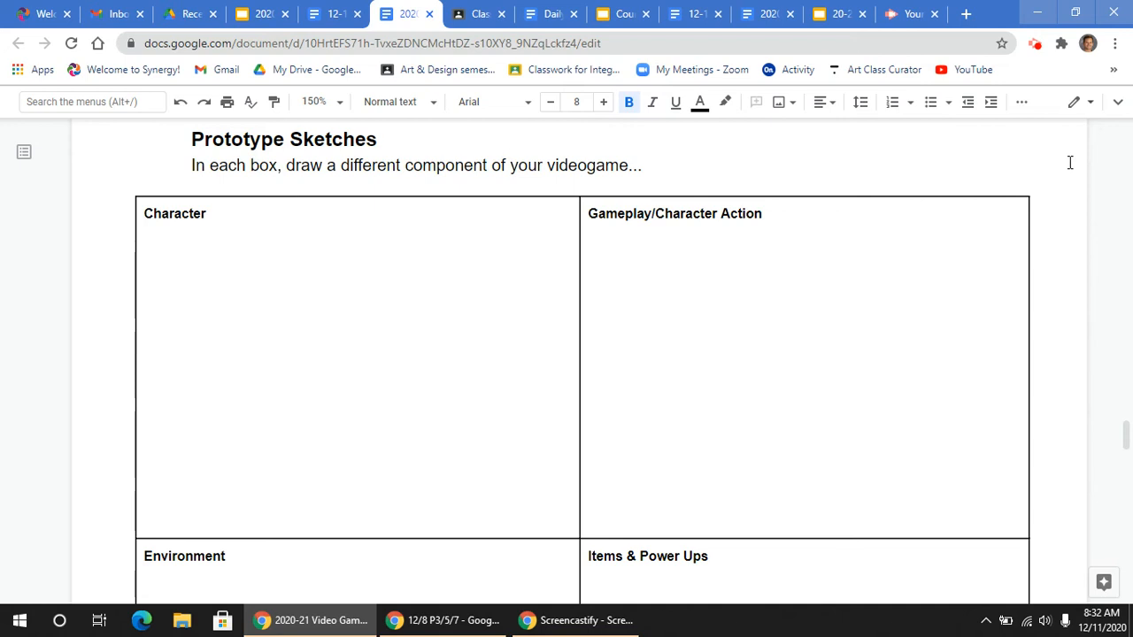
scroll("down", 3)
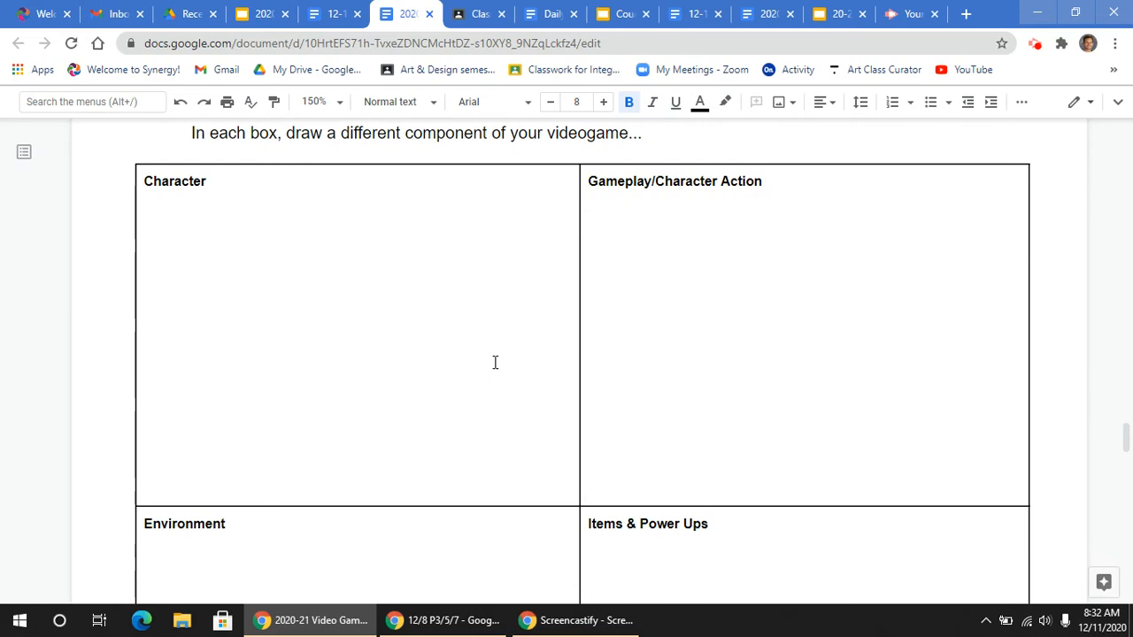
mouse_move(363, 323)
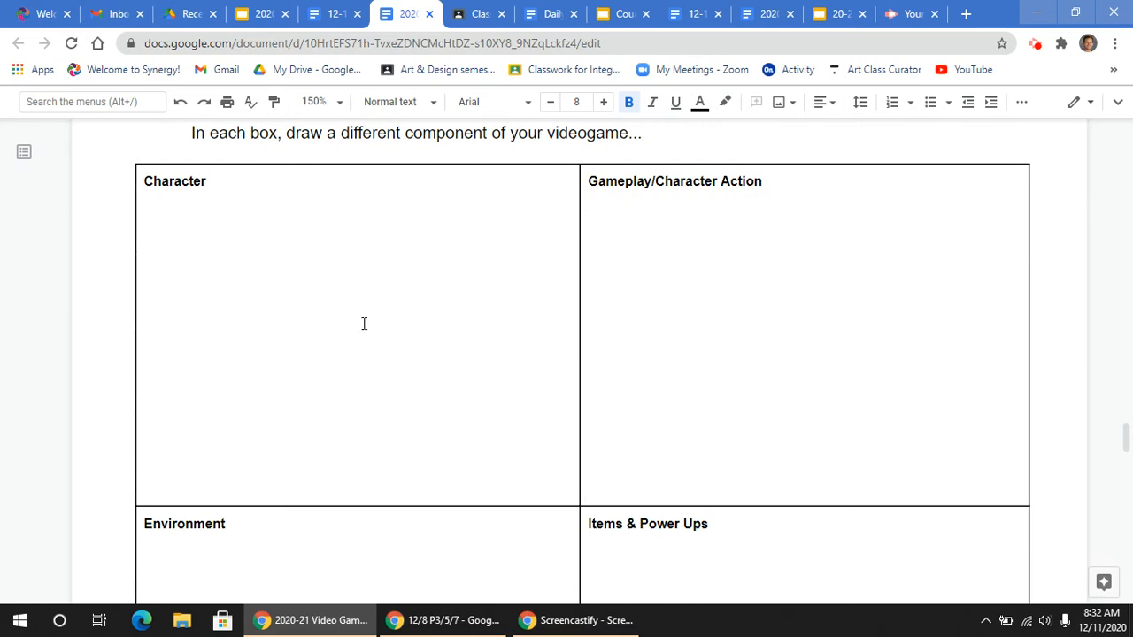
scroll("down", 3)
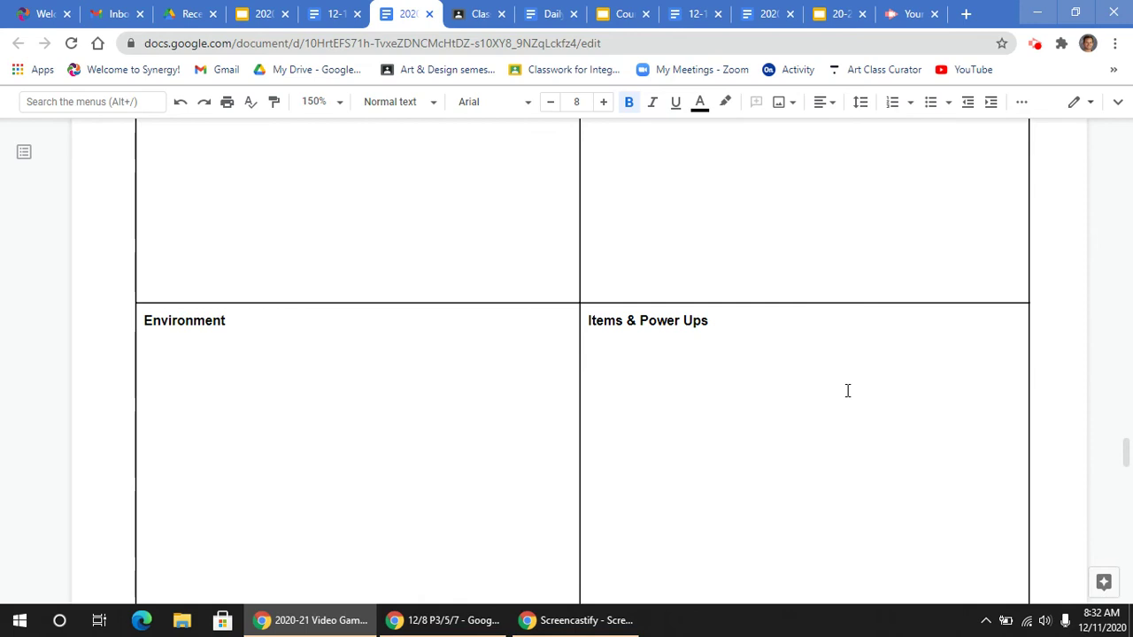
scroll("up", 3)
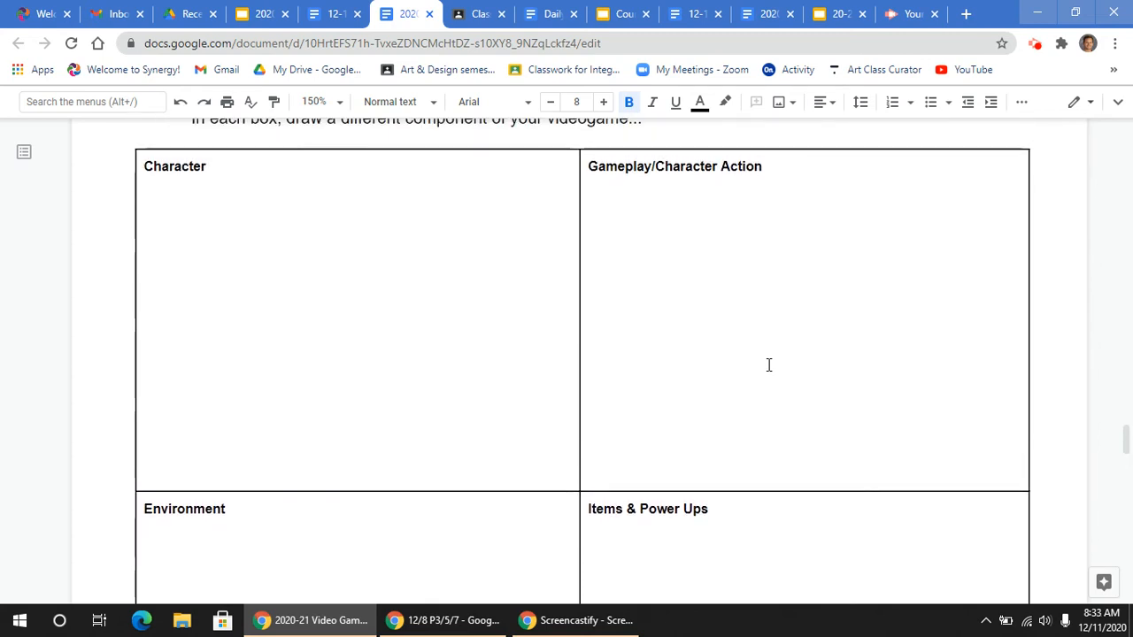
scroll("down", 3)
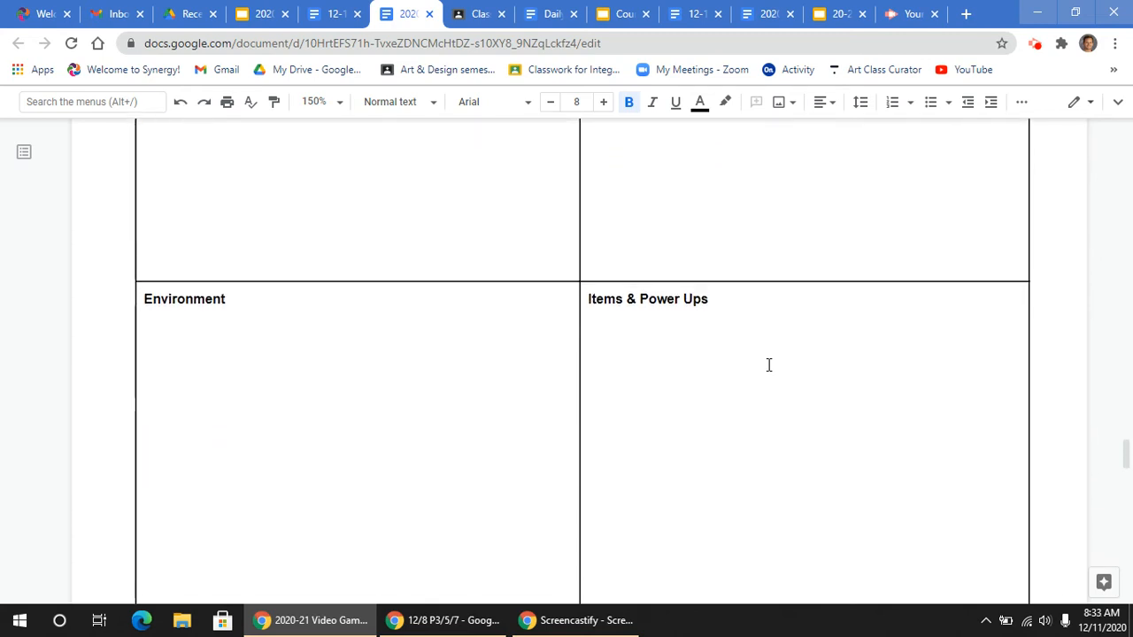
scroll("down", 3)
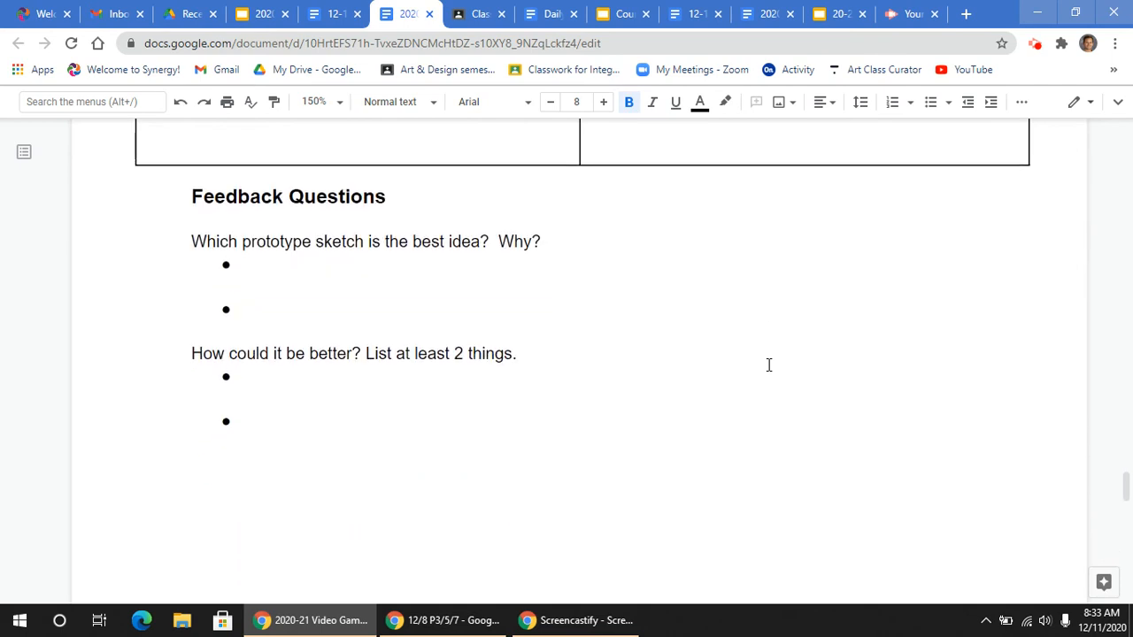
scroll("down", 3)
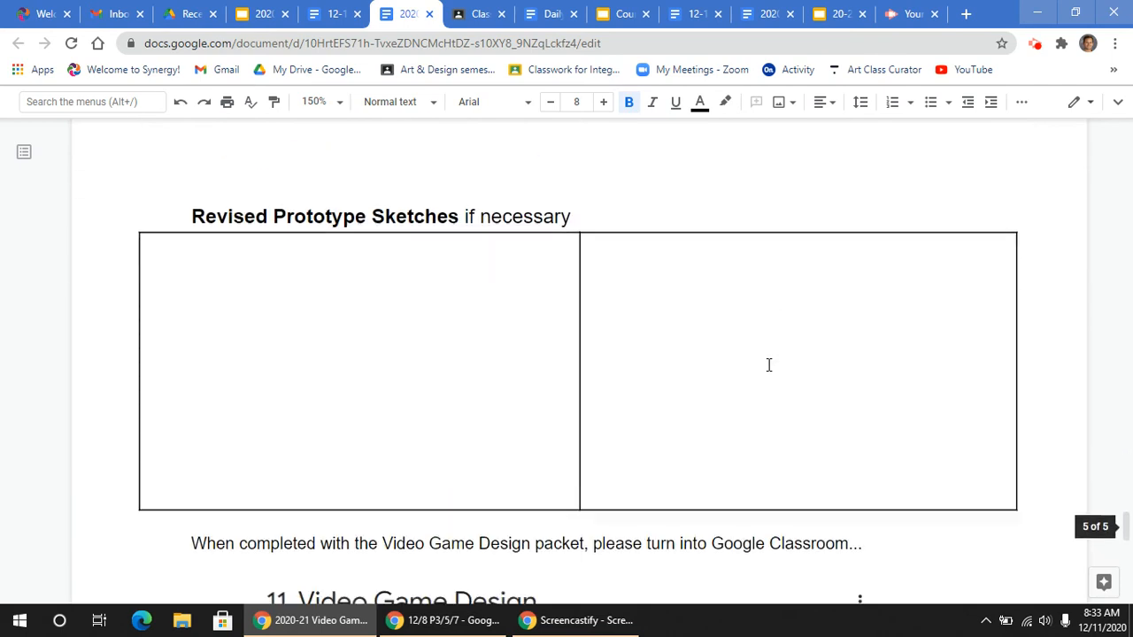
scroll("down", 3)
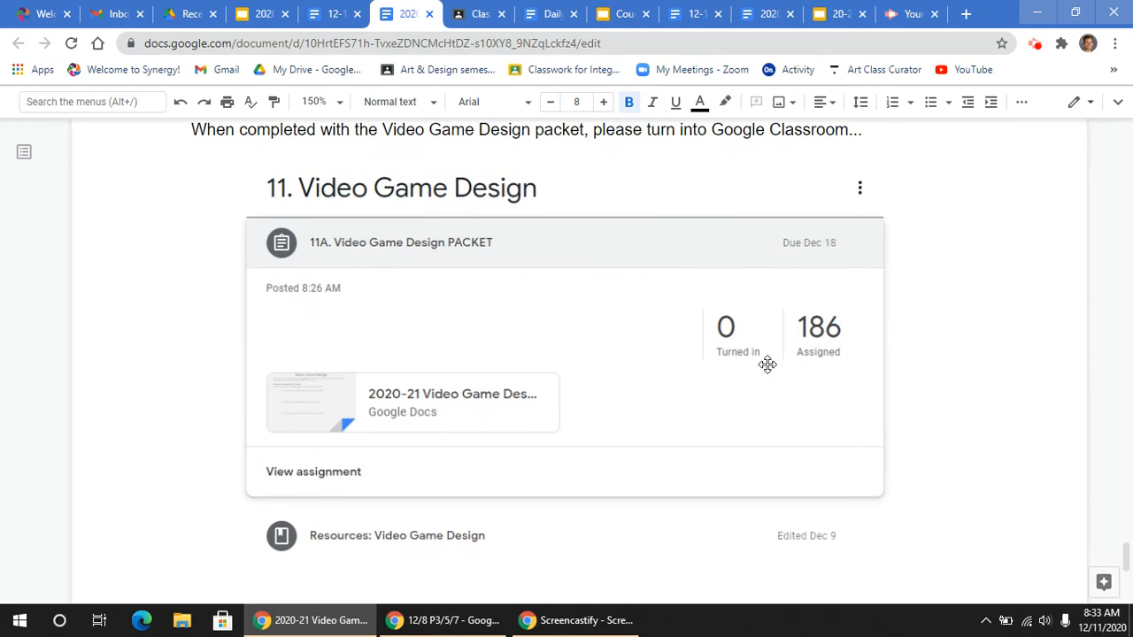
mouse_move(441, 139)
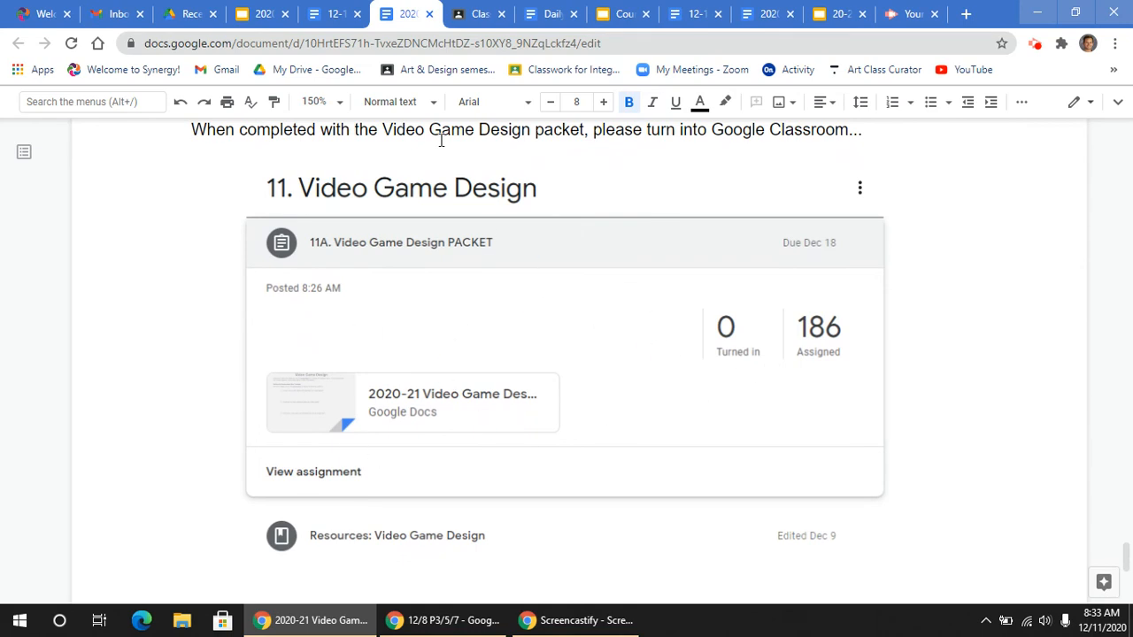
Step: Switch to Classroom's Classwork page showing the 11A Video Game Design PACKET assignment
left_click(478, 13)
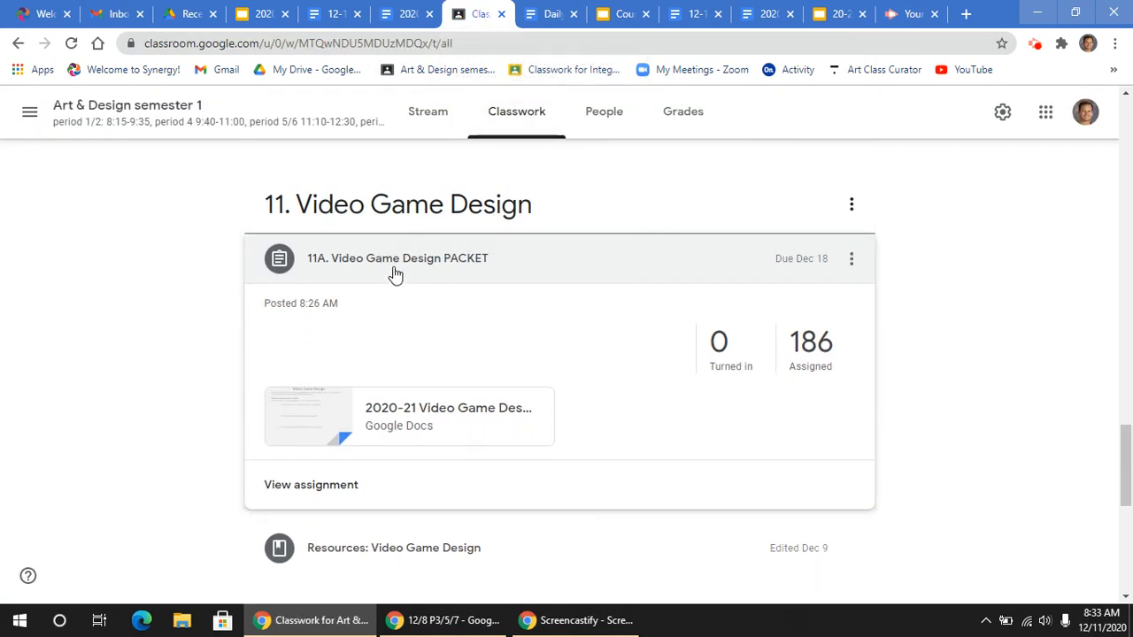
mouse_move(339, 278)
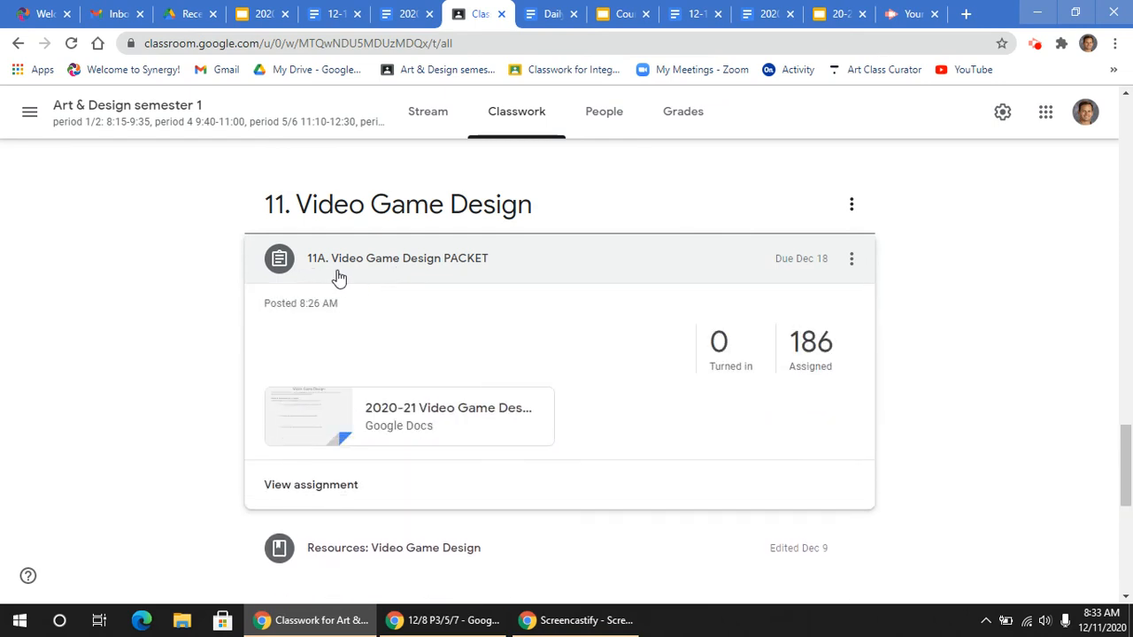
mouse_move(385, 401)
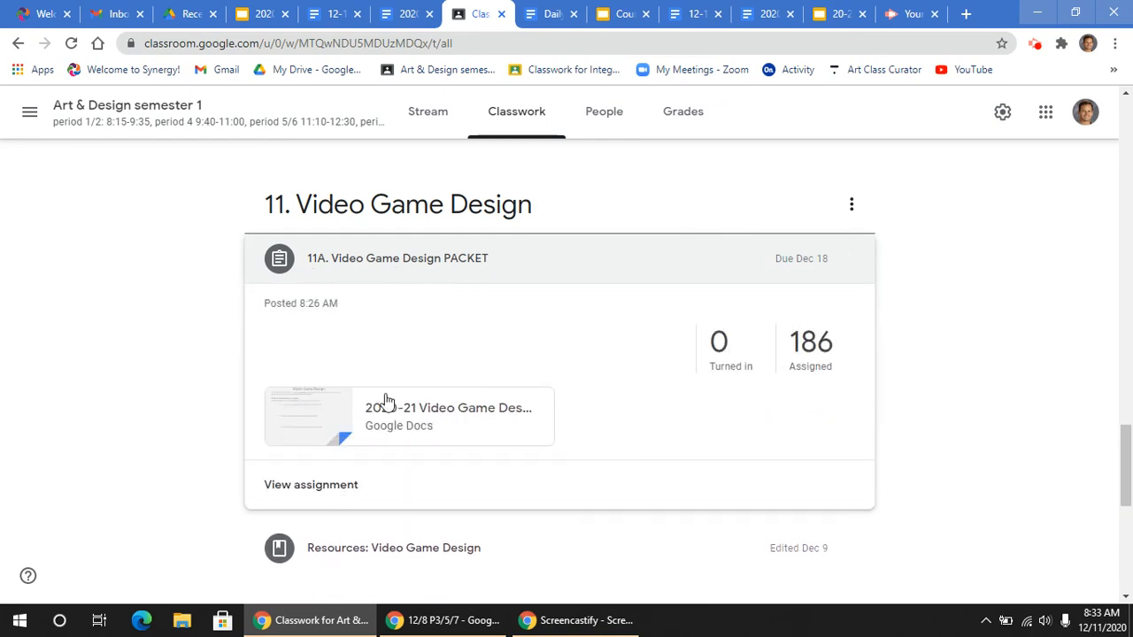
mouse_move(1074, 178)
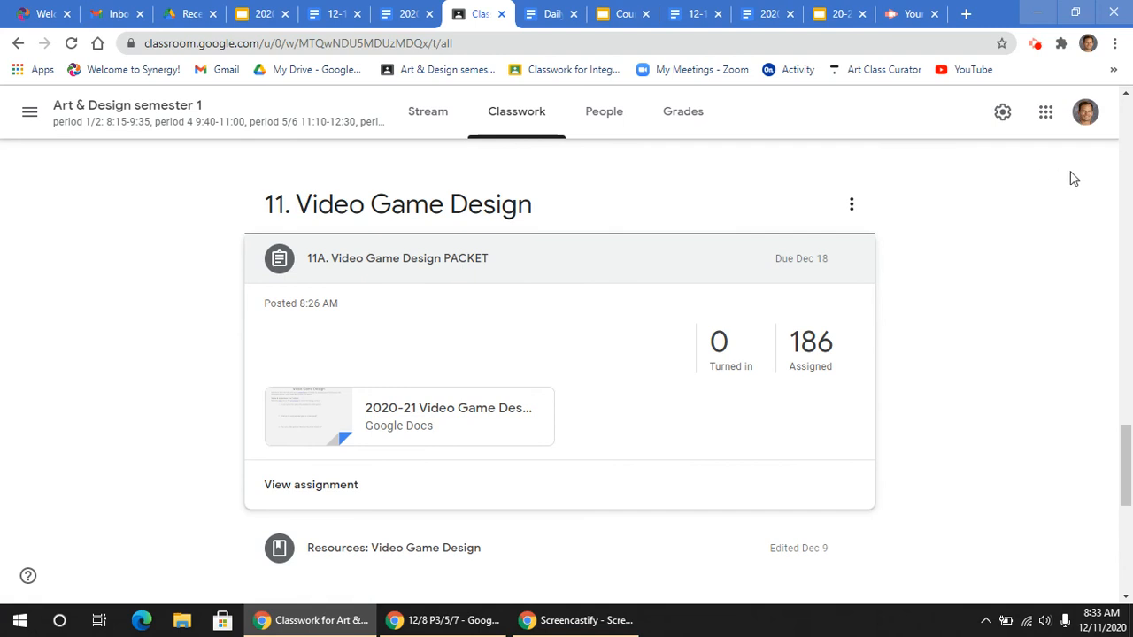
mouse_move(1080, 183)
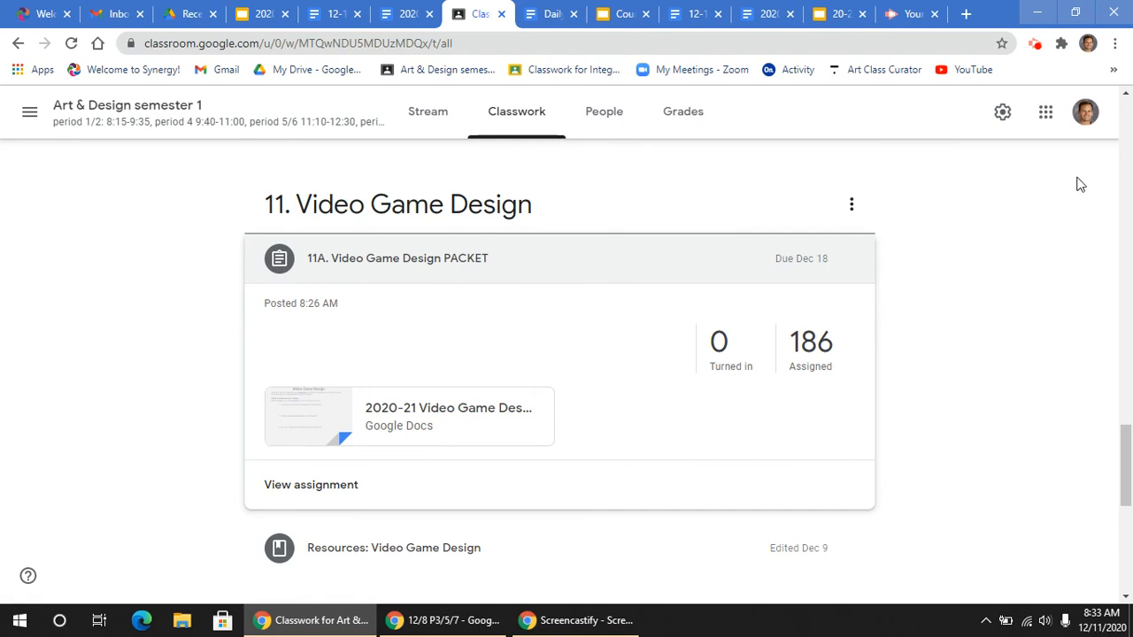
mouse_move(988, 184)
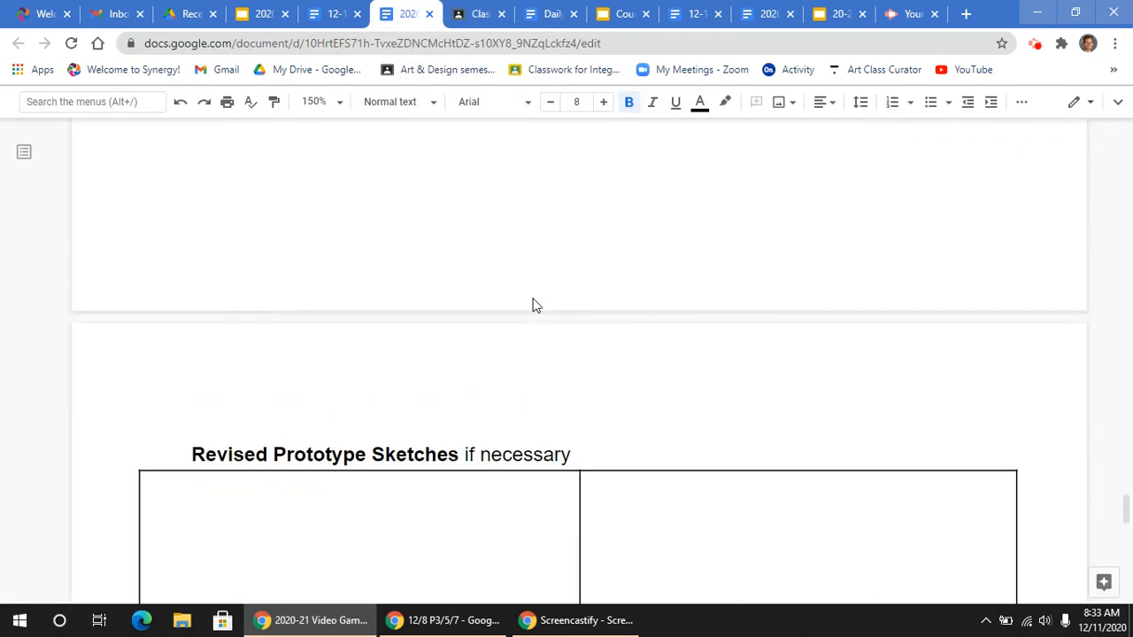
Step: Return to the packet's first page with the name, period and Video Game Design title
scroll("down", 3)
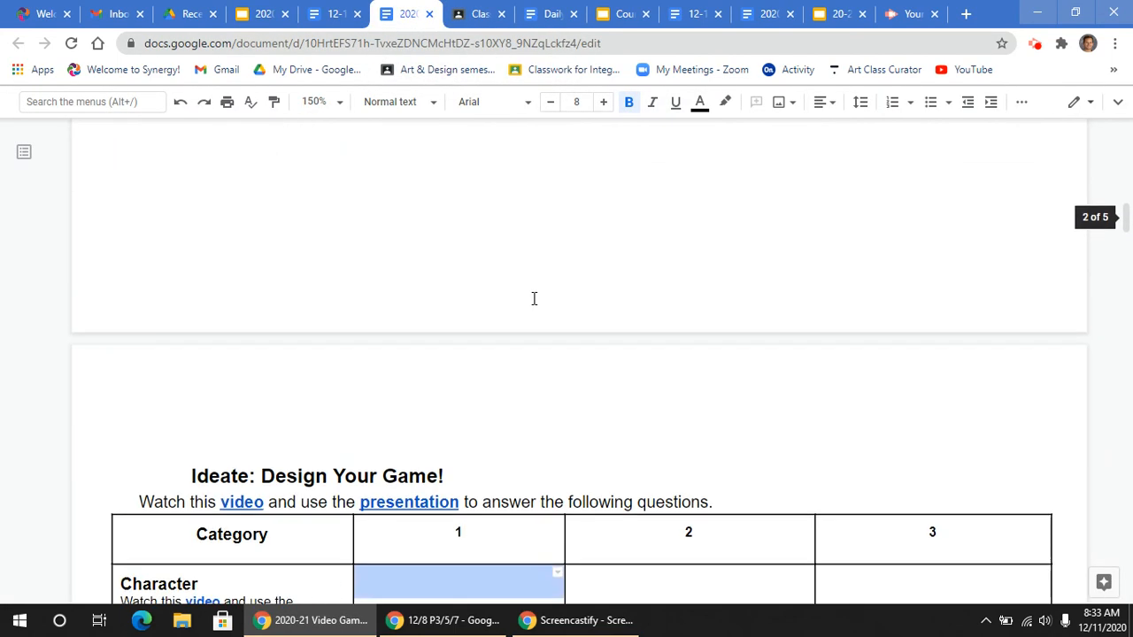
scroll("up", 3)
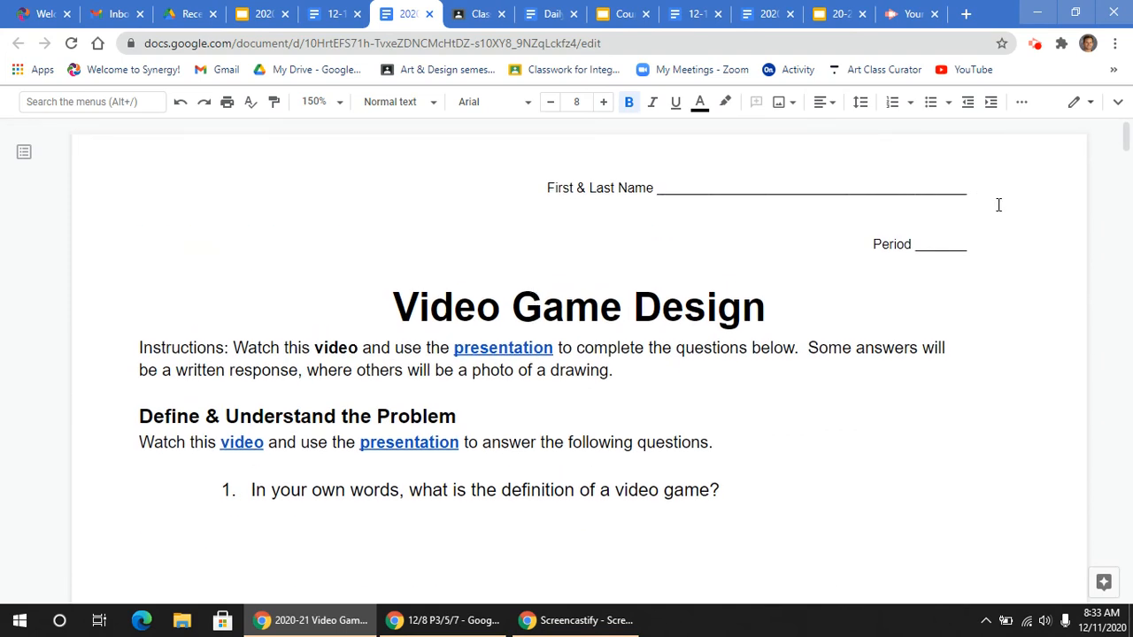